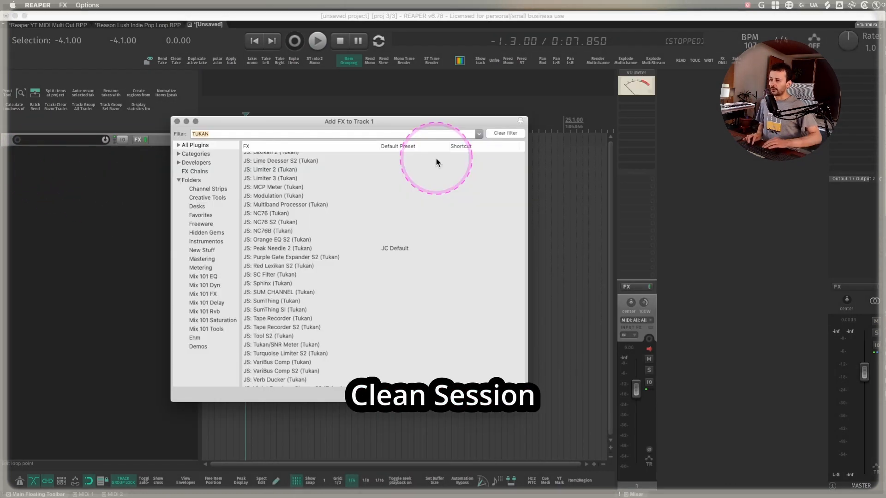
- Filter the Add FX list for XLN Audio and choose the XO VST3i instrument (18 out)
text(xin)
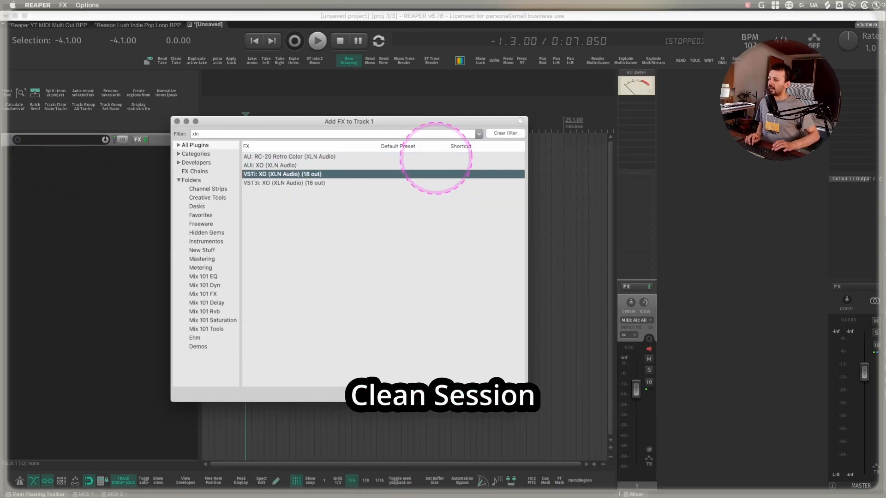
double_click(282, 174)
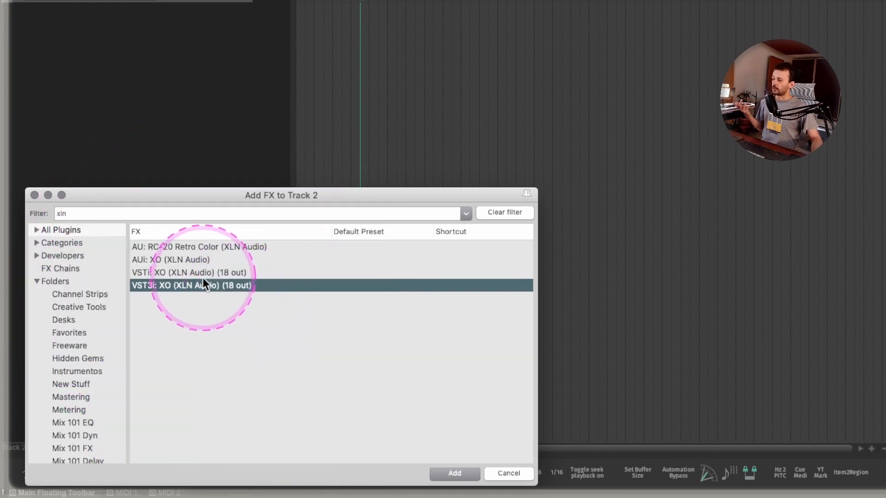
- Load XO's VST3 version and assign its drum sounds to playback outputs 2–8 on the EDIT page
click(454, 473)
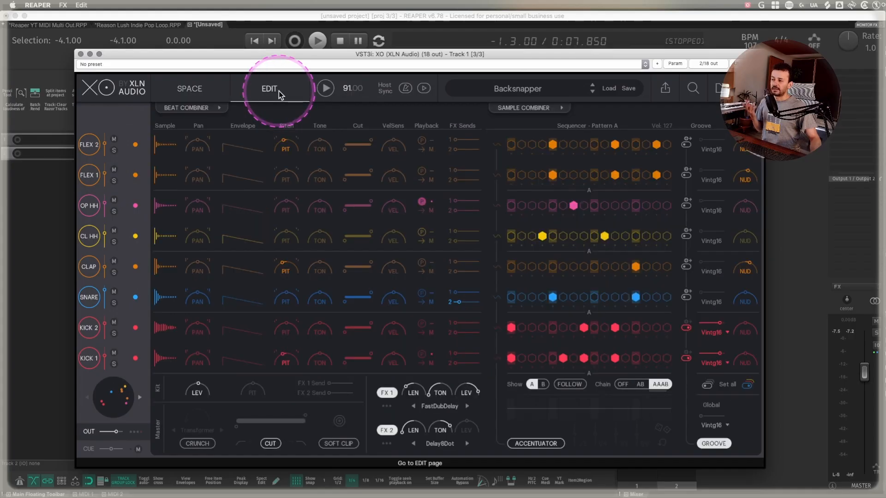
click(420, 141)
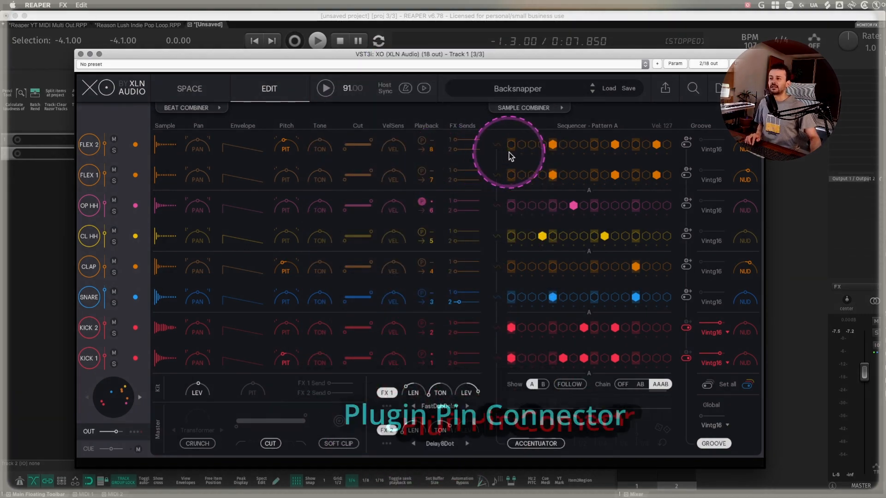
click(708, 64)
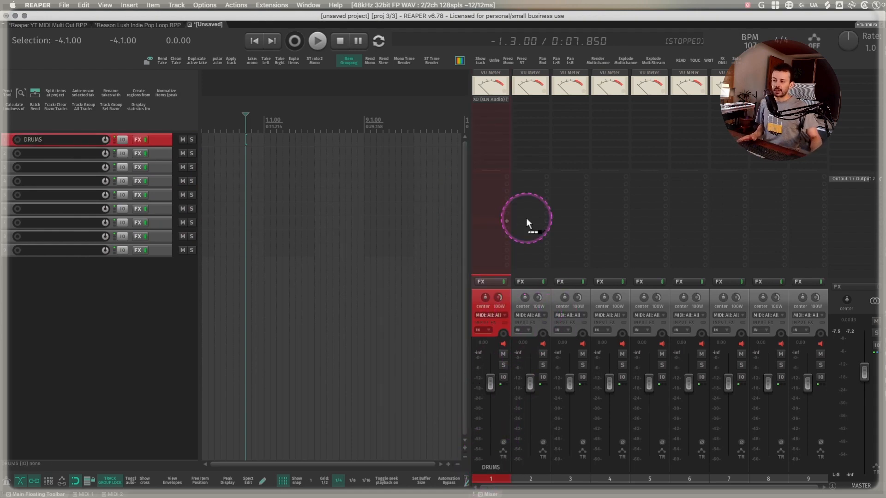
- Add sends from DRUMS to tracks 2–8 and name the new tracks KICK, SNR and HAT
right_click(525, 221)
text(KICK)
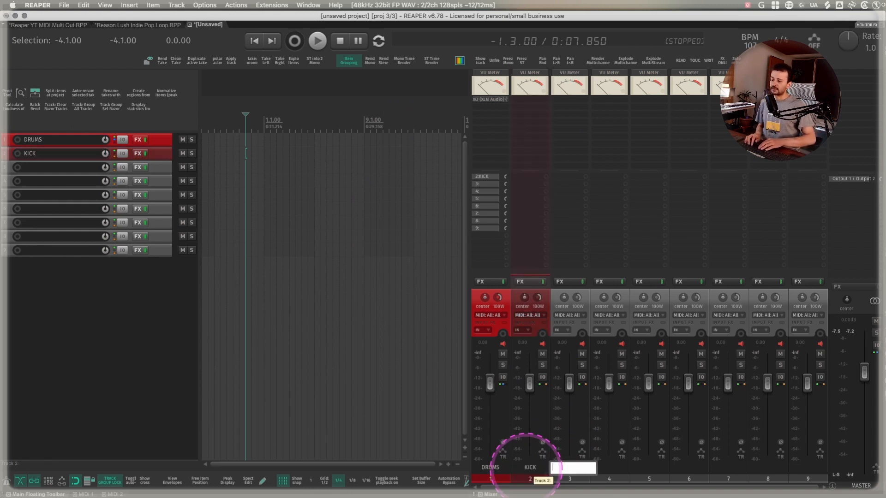
text(HAT)
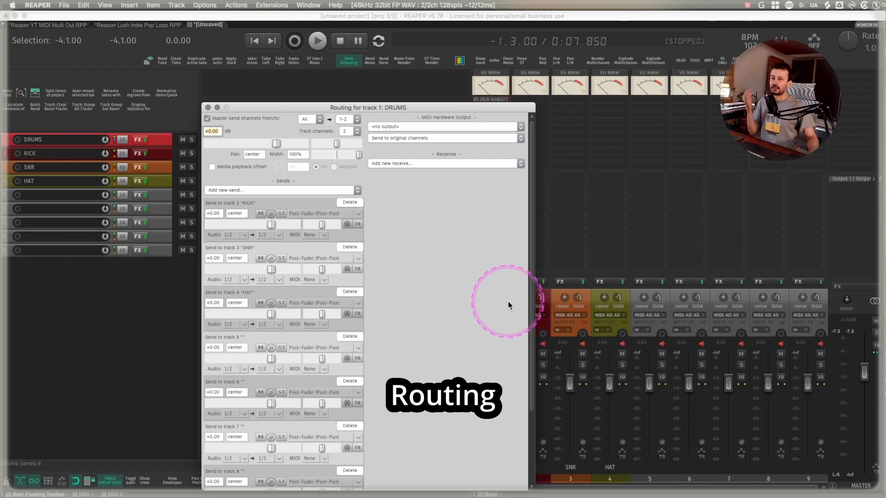
mouse_move(247, 273)
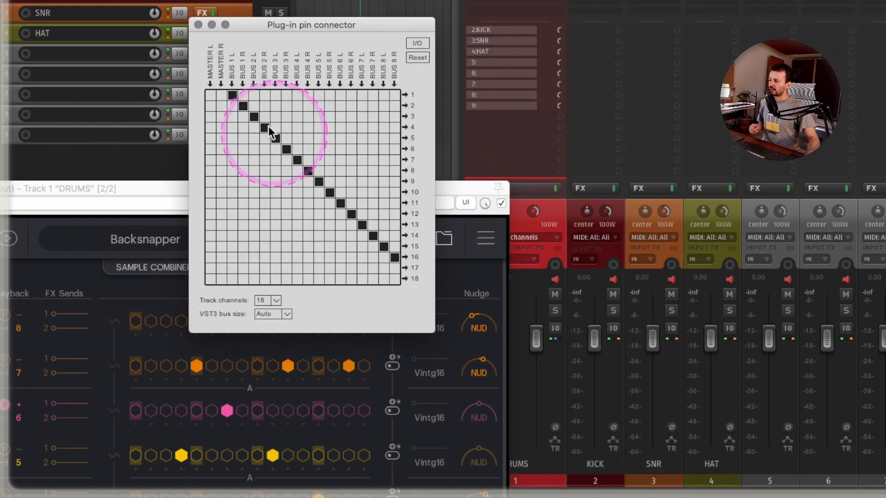
mouse_move(263, 124)
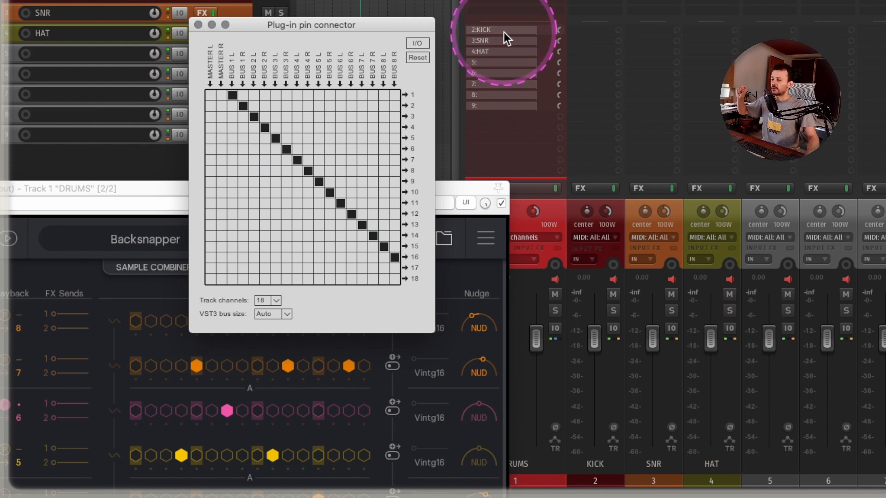
mouse_move(497, 58)
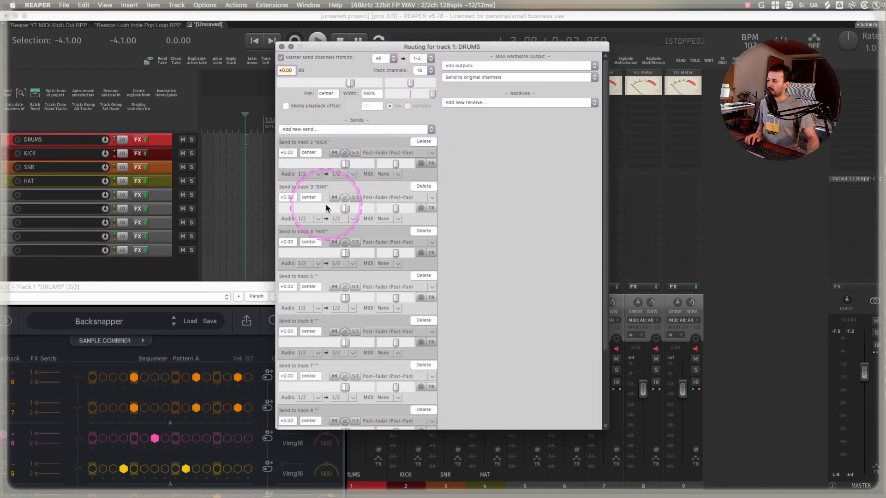
- Set the SNR send's audio source to channels 3/4, then close the DRUMS routing window
click(309, 219)
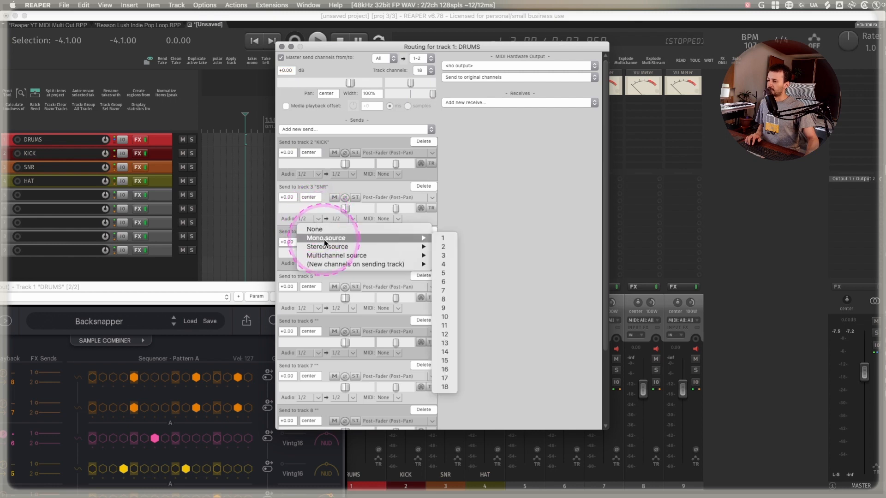
click(443, 247)
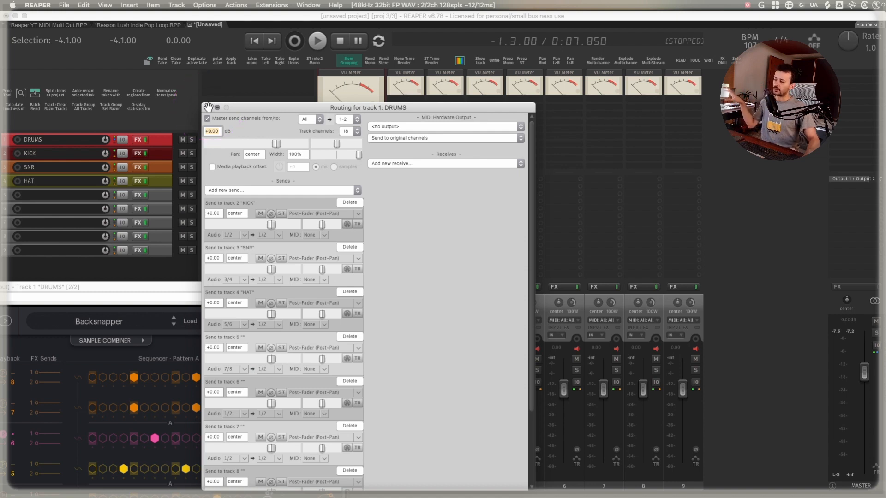
click(217, 108)
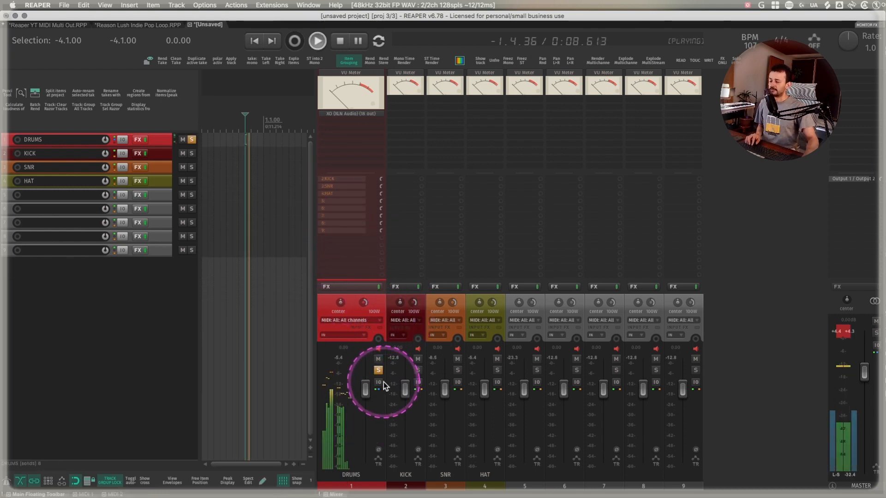
- Solo the DRUMS track, then rename the first track to KICK
click(339, 41)
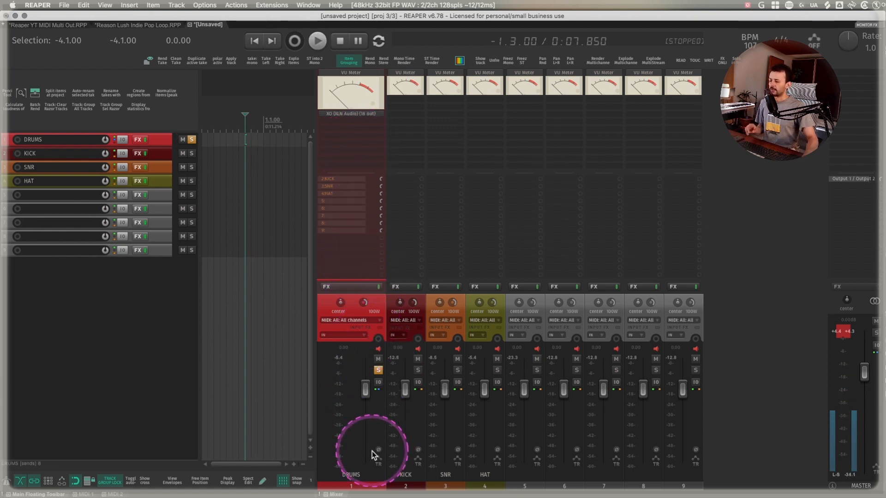
double_click(350, 475)
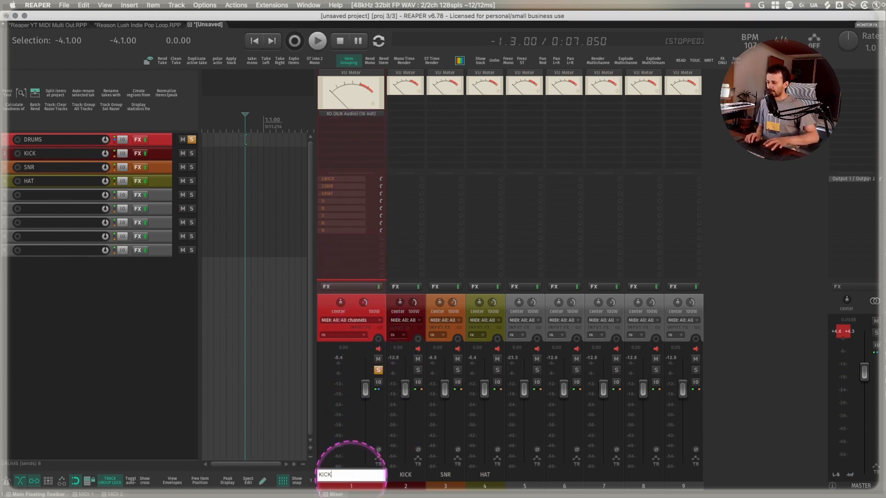
key(Return)
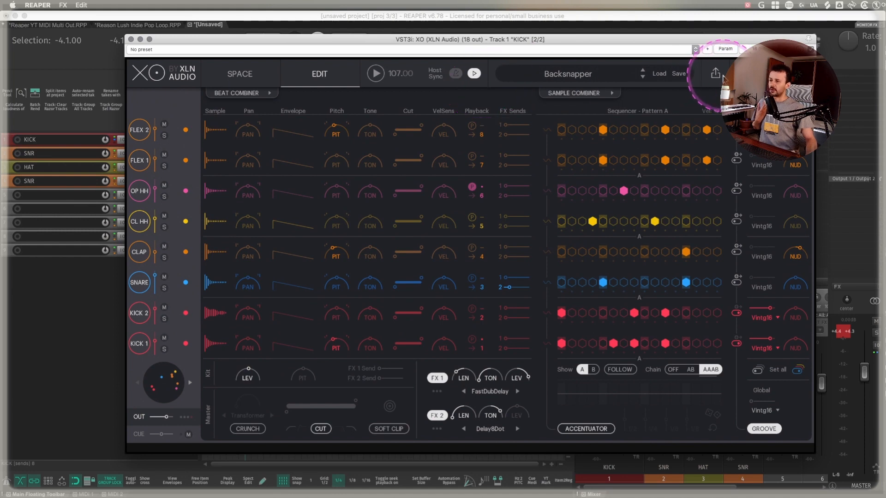
- Open XO's Export WAV & MIDI panel with its raw, processed and stem render options
click(714, 73)
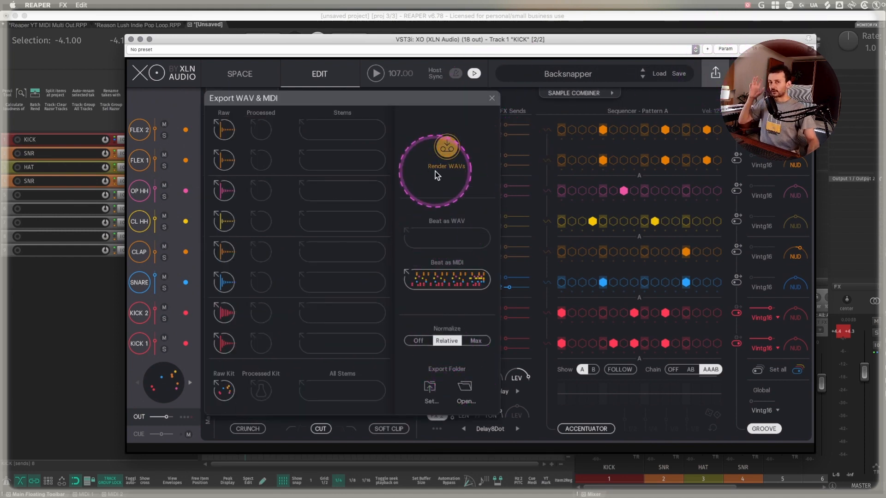
- Render raw, processed and stem WAVs for every XO drum sound
click(446, 153)
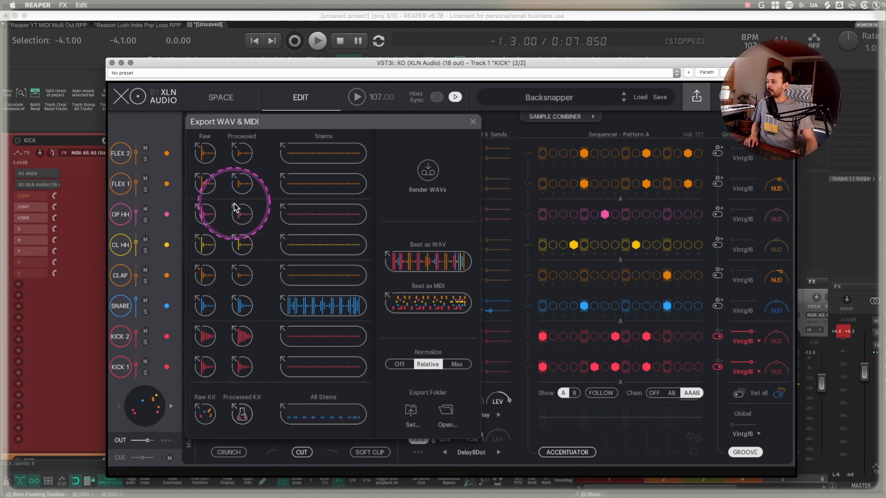
mouse_move(299, 307)
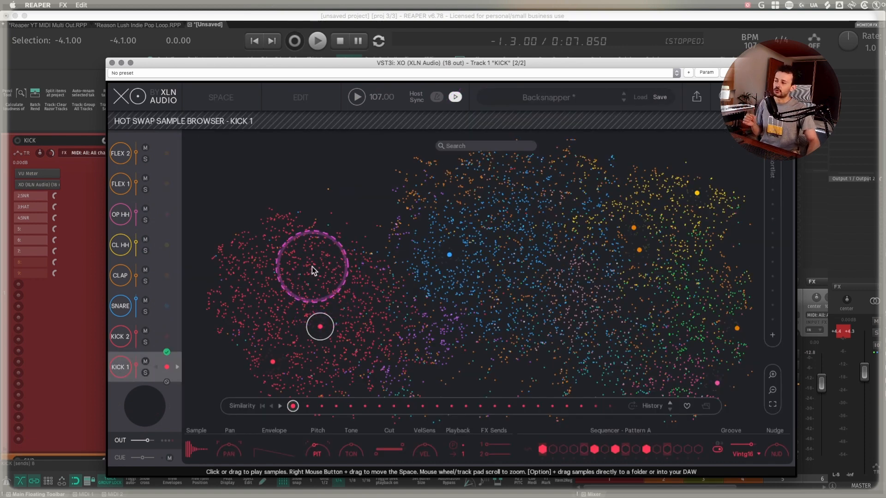
- Close the XO VSTi window to show the KICK, SNR and HAT tracks and empty tracks
click(300, 98)
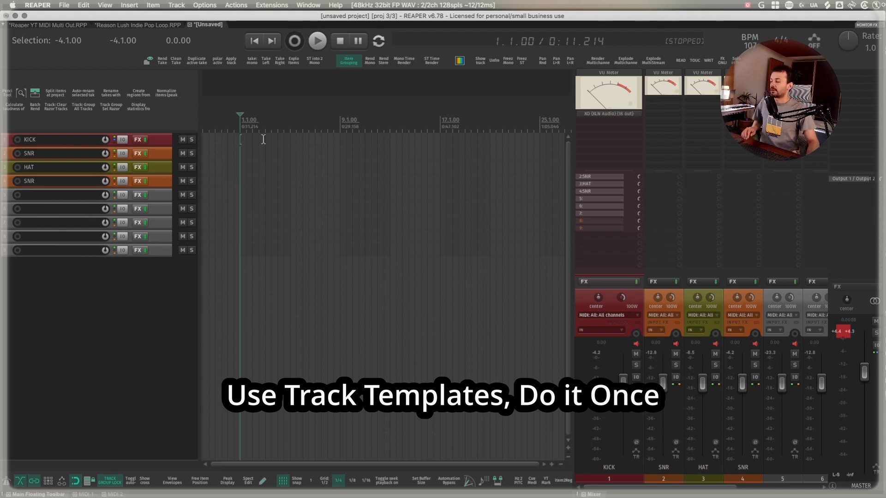
- Open a new, empty project tab
click(226, 139)
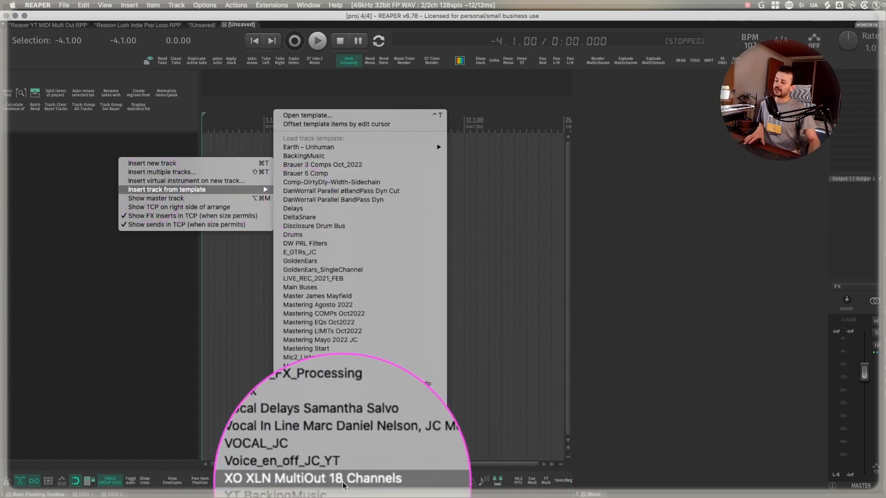
- Insert the 'XO XLN MultiOut 18 Channels' template and play the project
click(313, 478)
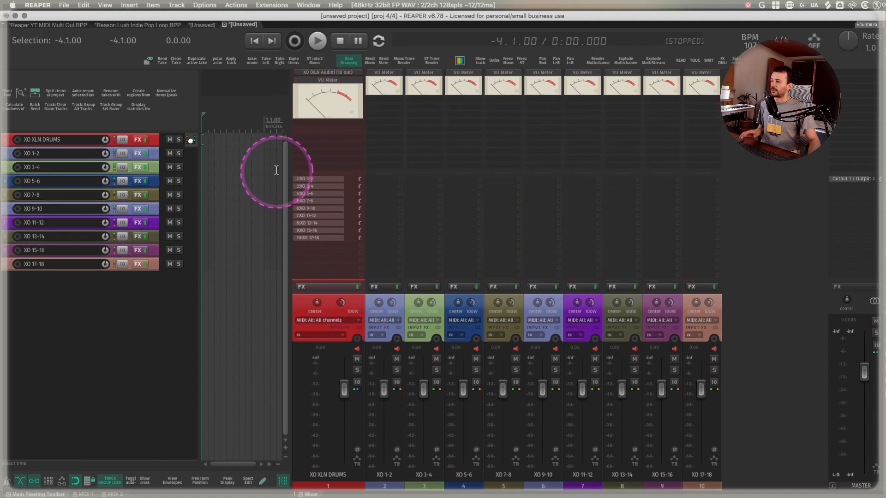
click(316, 40)
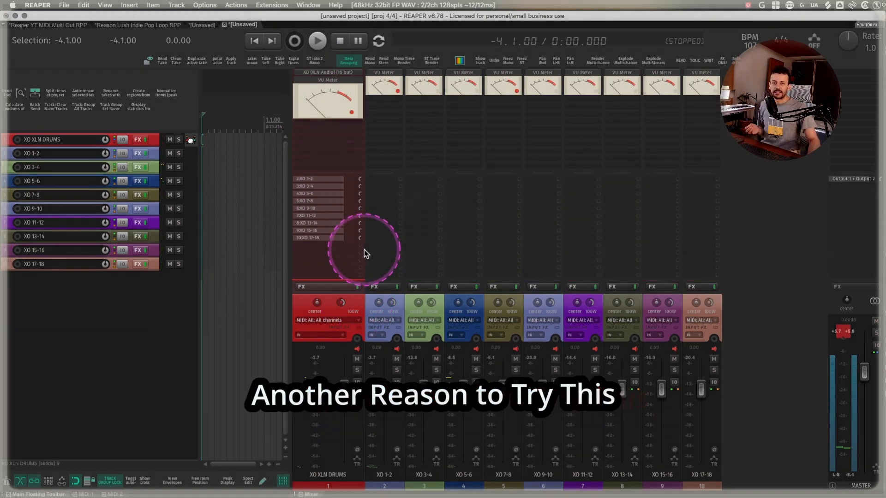
mouse_move(322, 74)
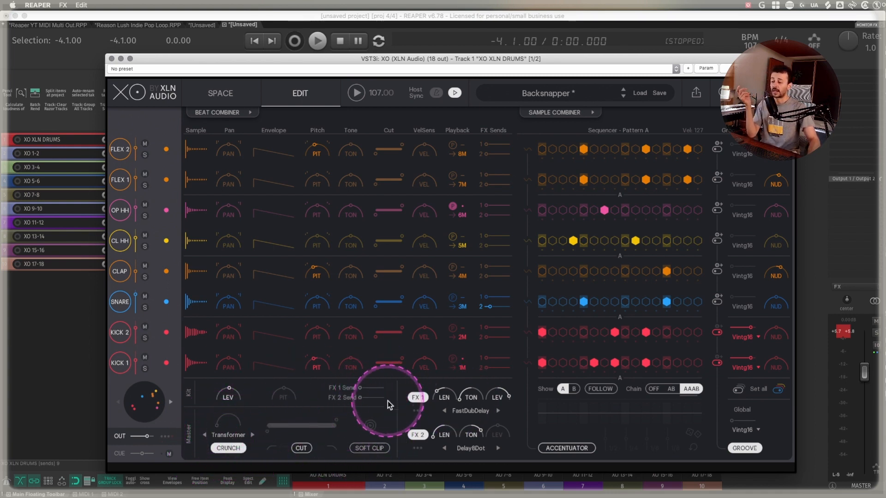
mouse_move(365, 392)
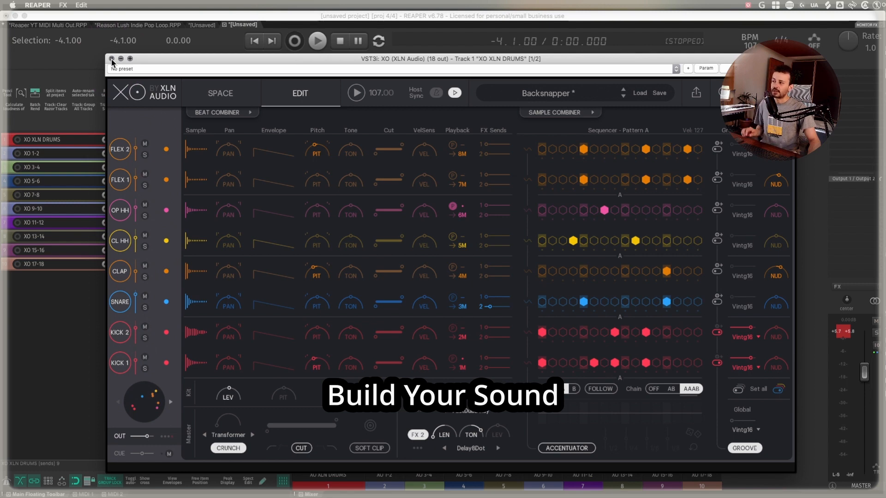
- Close the XO VSTi plugin window to reveal the drum tracks and mixer
click(111, 58)
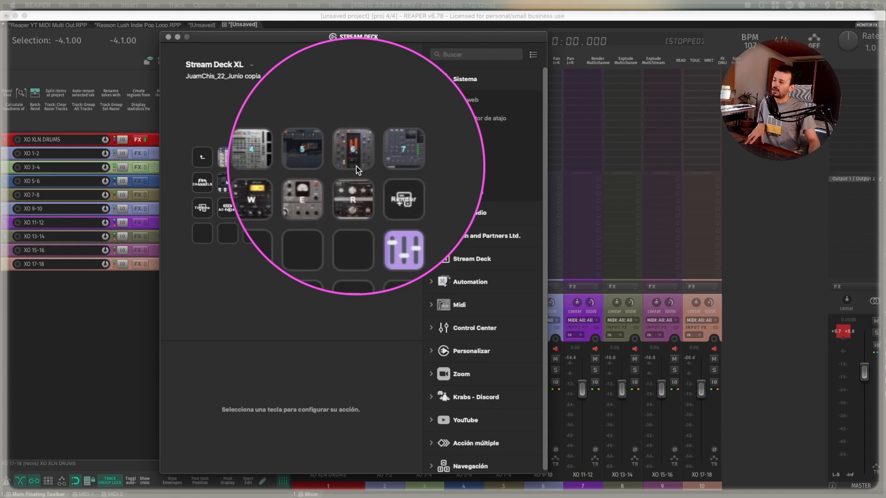
- Select a plugin-loading key in the Stream Deck XL profile to view its action
click(464, 78)
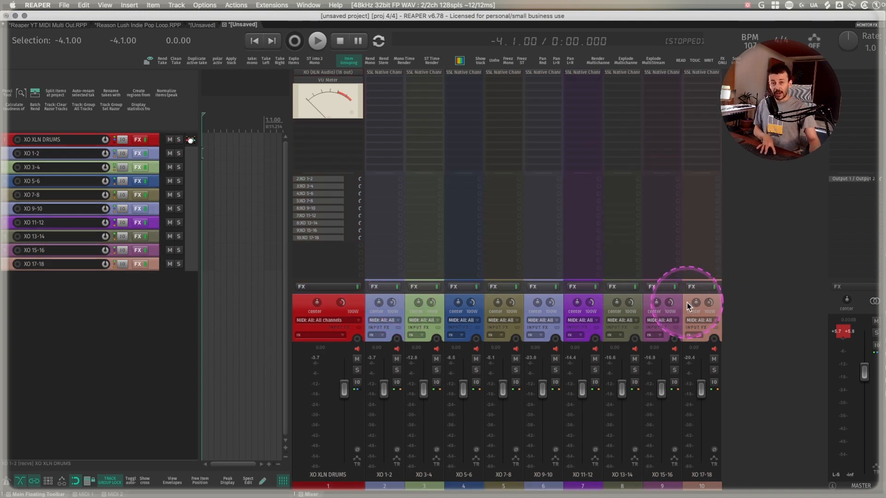
mouse_move(542, 302)
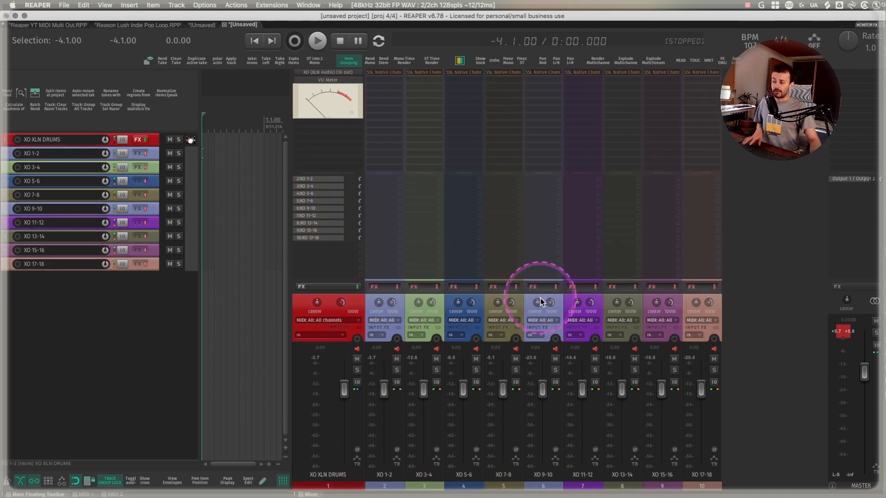
- Overwrite the 'XO XLN MultiOut 18 Channels' track template with the selected XO tracks
right_click(540, 299)
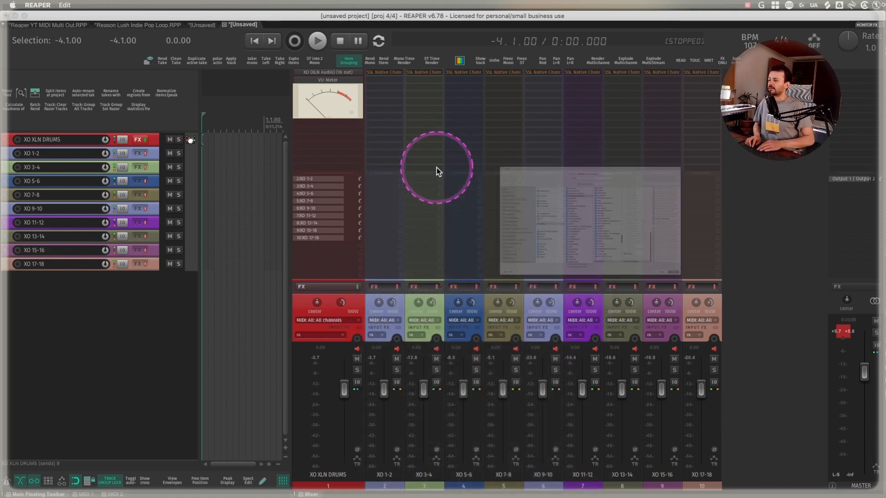
click(862, 387)
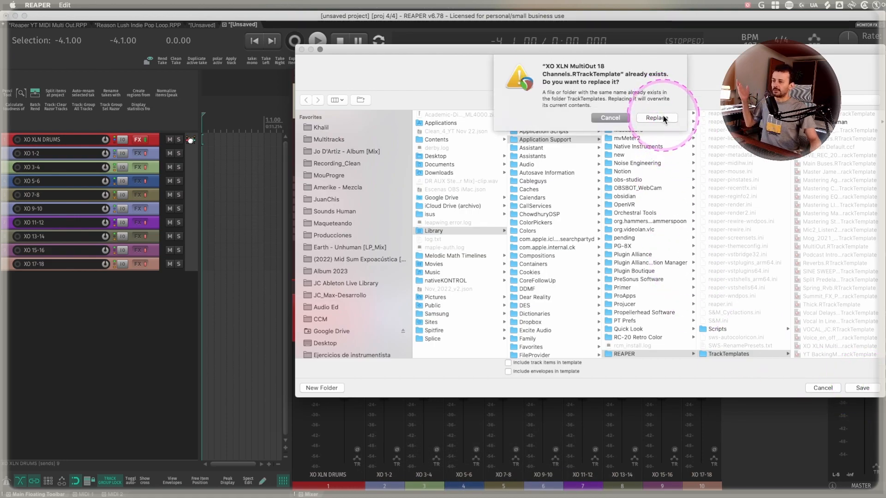
click(656, 118)
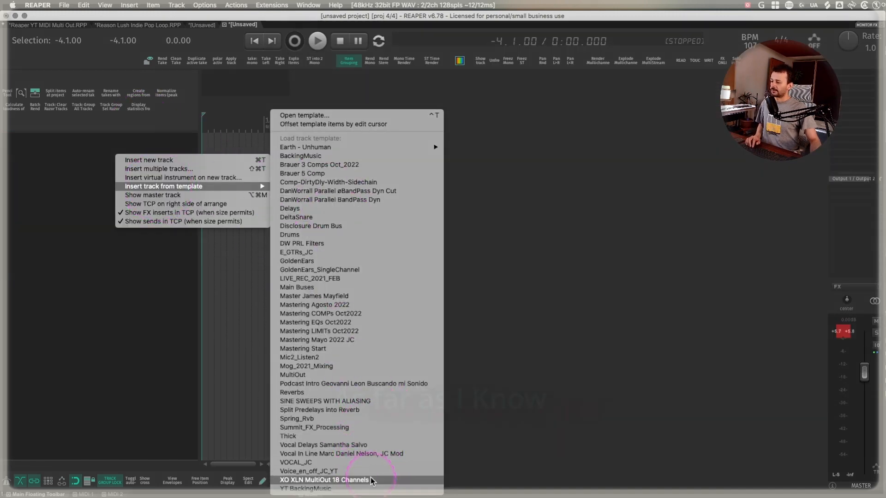
click(324, 480)
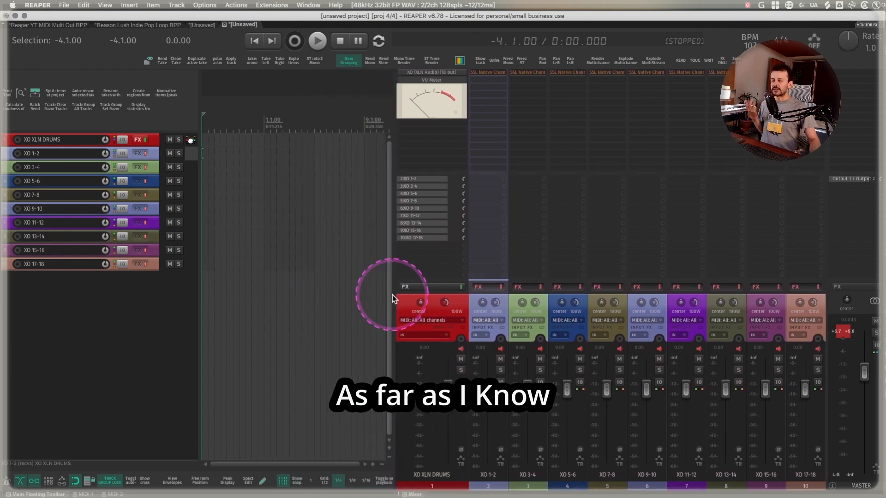
mouse_move(518, 317)
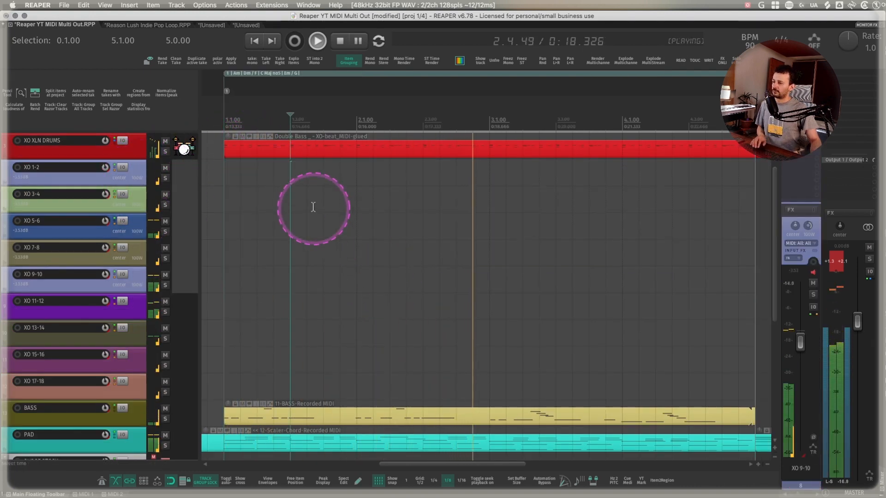
mouse_move(701, 300)
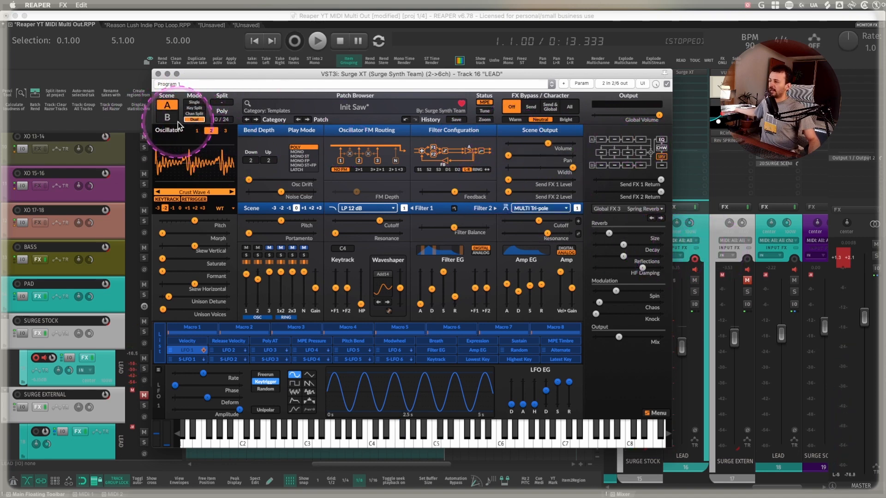
- Switch Surge XT on track 16 LEAD to Scene B and inspect its output level
click(168, 117)
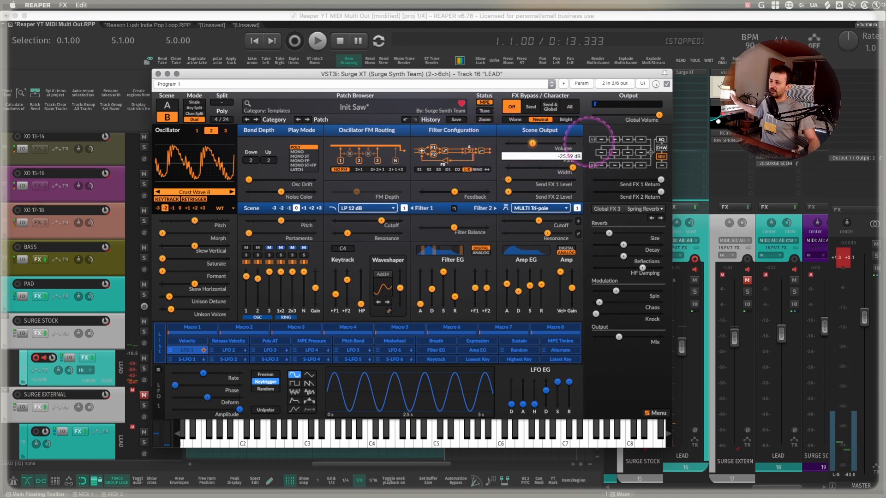
click(166, 108)
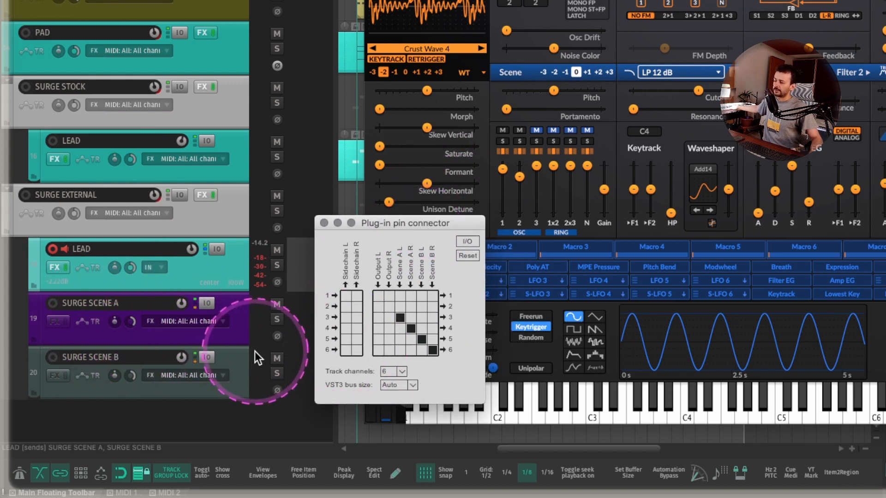
- Map Surge XT's Scene A L/R to pins 3/4 and Scene B L/R to pins 5/6
click(433, 350)
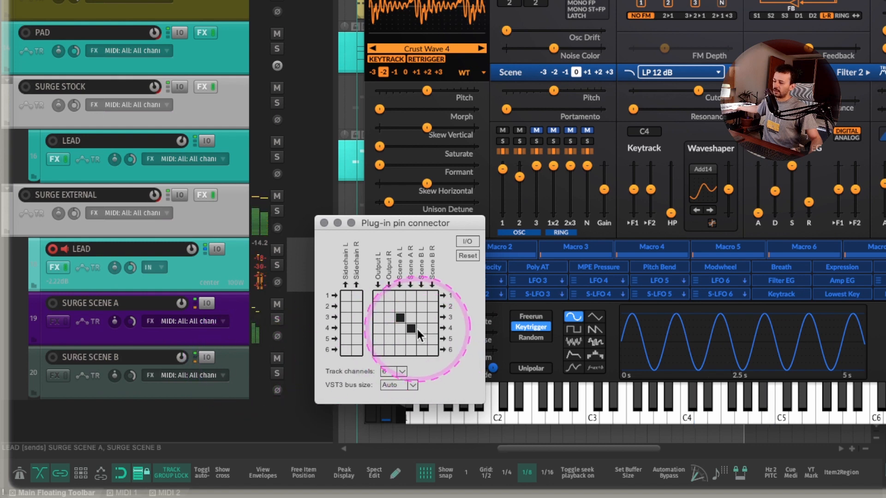
click(431, 340)
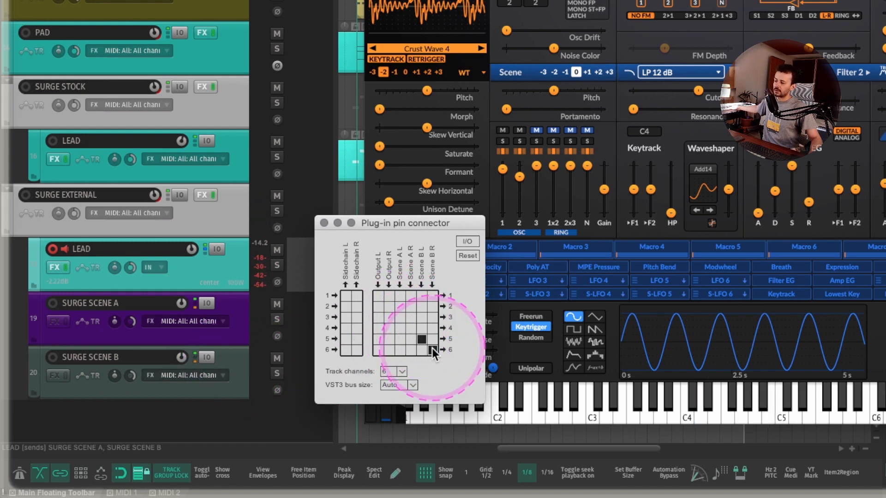
click(398, 317)
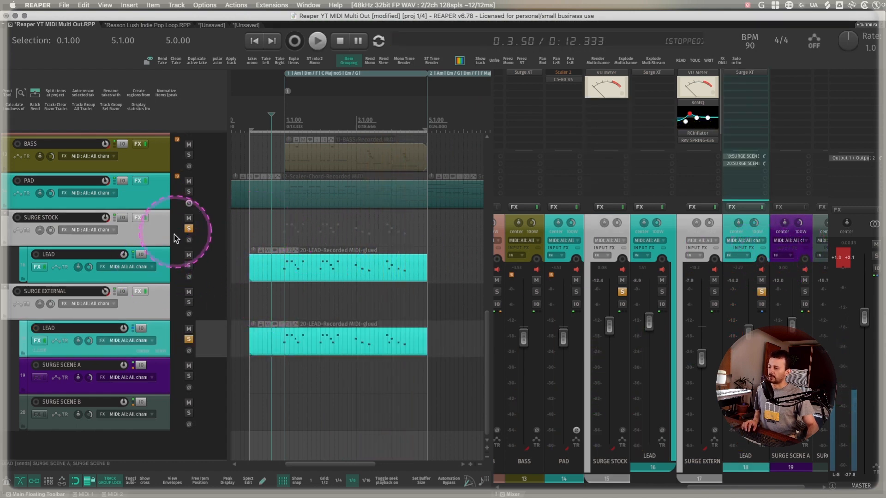
- Solo SURGE STOCK, then mute both SURGE STOCK and SURGE EXTERNAL
click(317, 40)
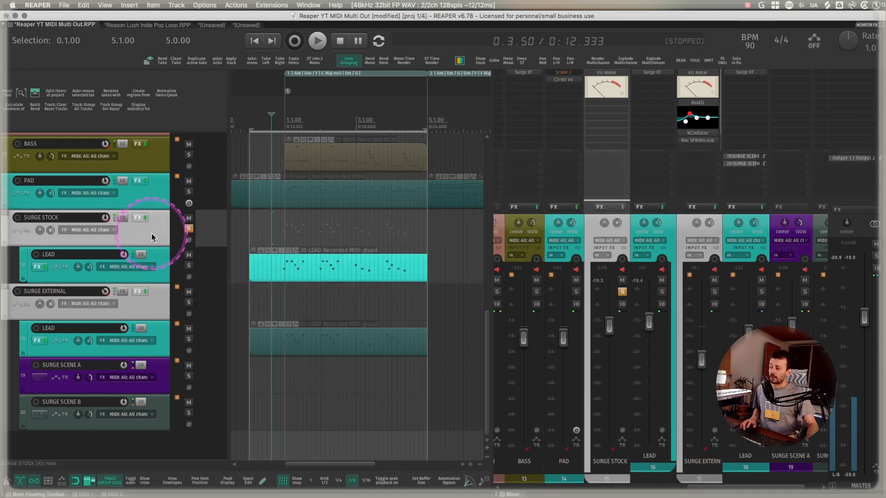
click(317, 40)
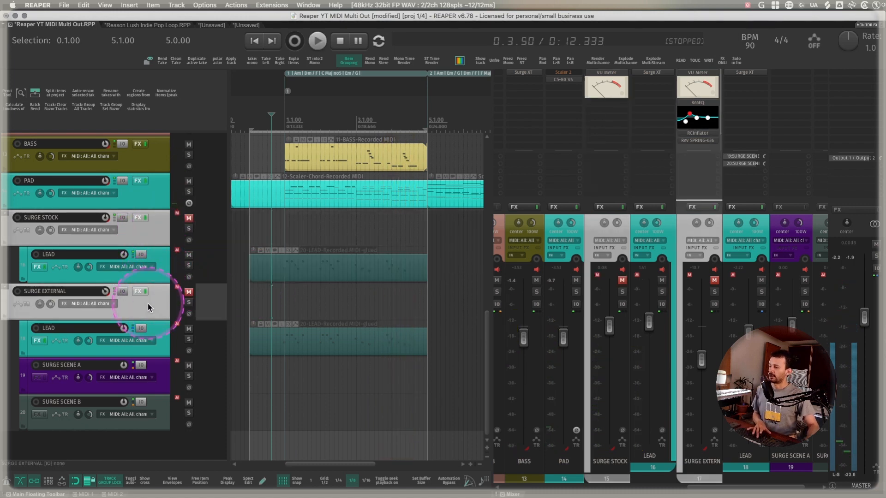
click(317, 40)
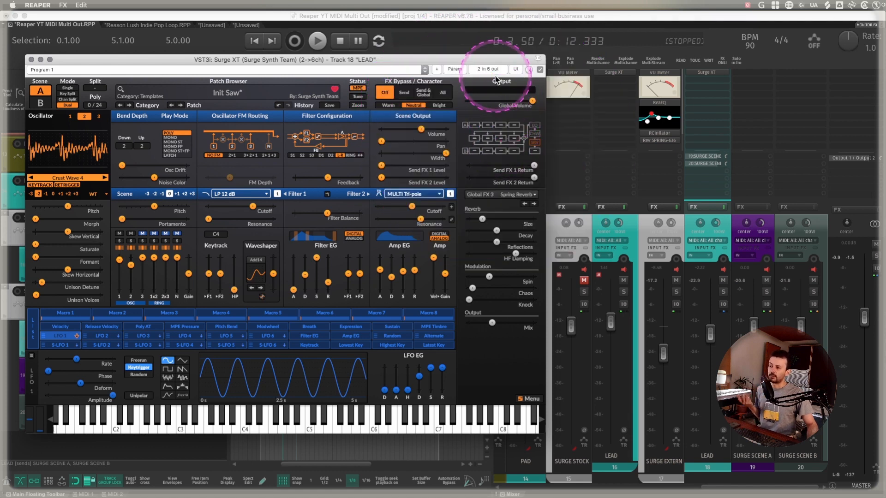
- Open the '2 in 6 out' pin routing for Surge XT on track 18
click(501, 81)
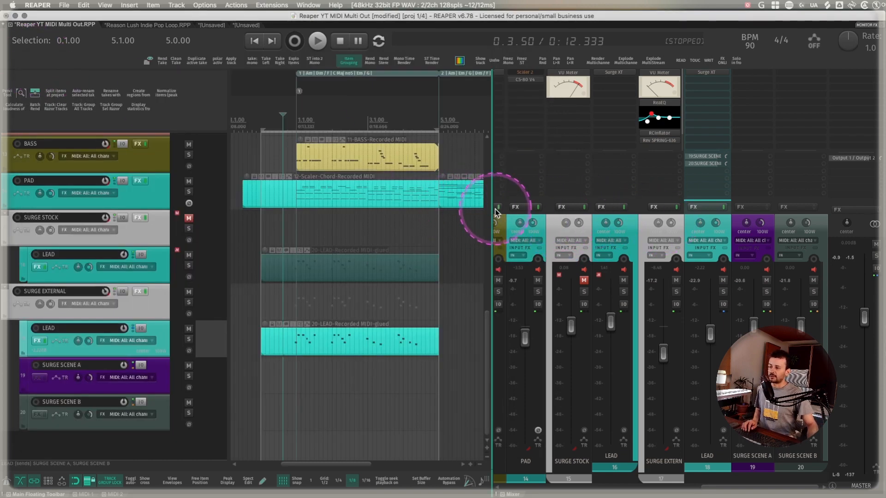
mouse_move(733, 227)
text(ISOL)
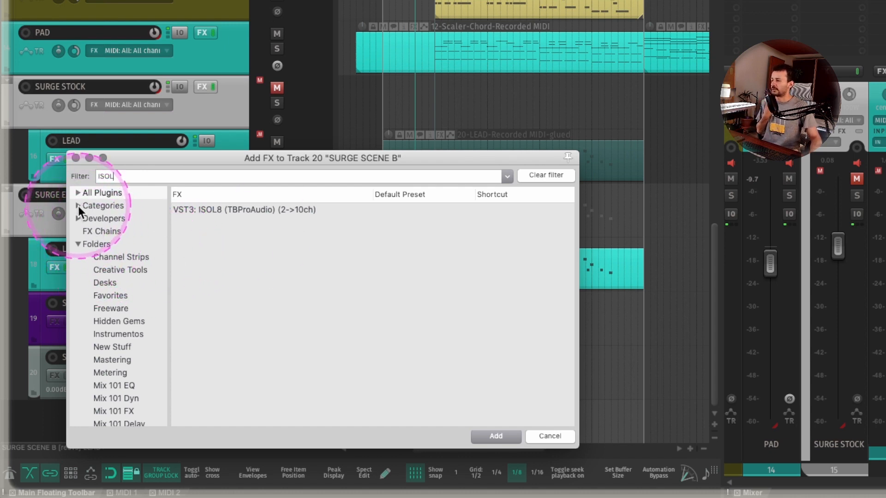
- Cancel the Add FX to Track 20 dialog, leaving ISOL8 unadded
click(548, 436)
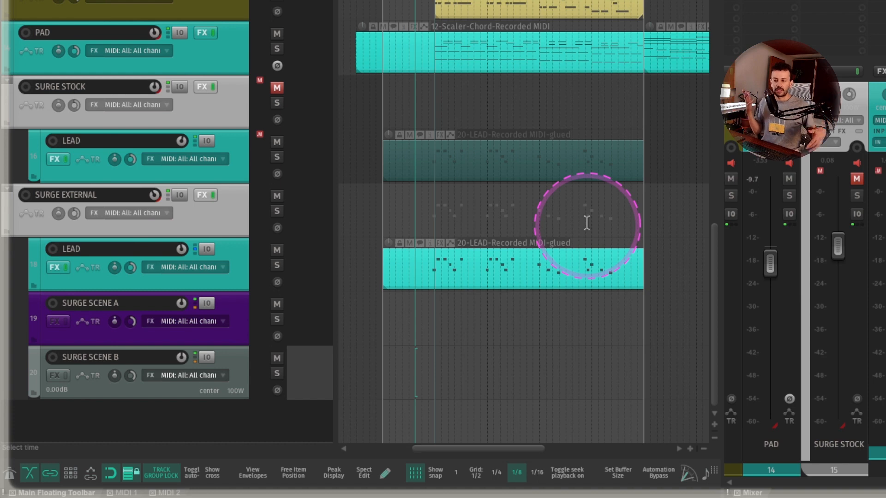